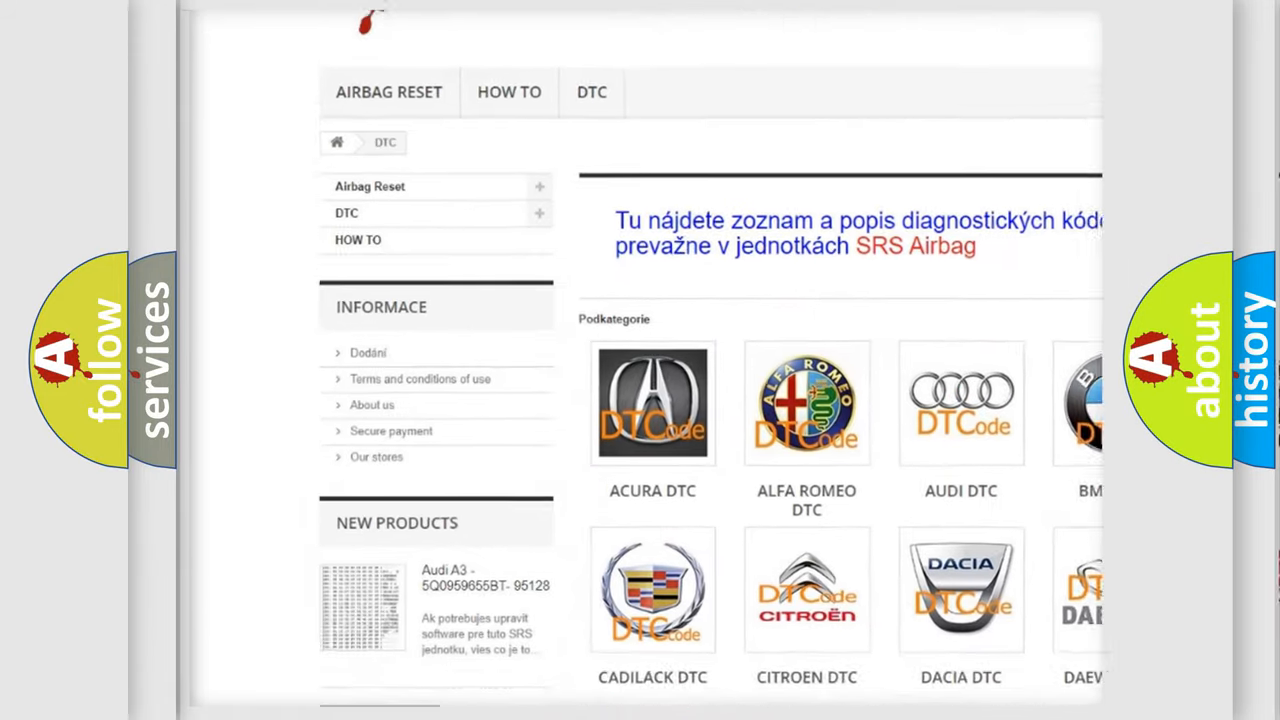
Scroll the airbagreset.sk DTC page past the brand logos down to the B-code fault list.
scroll(down, 3)
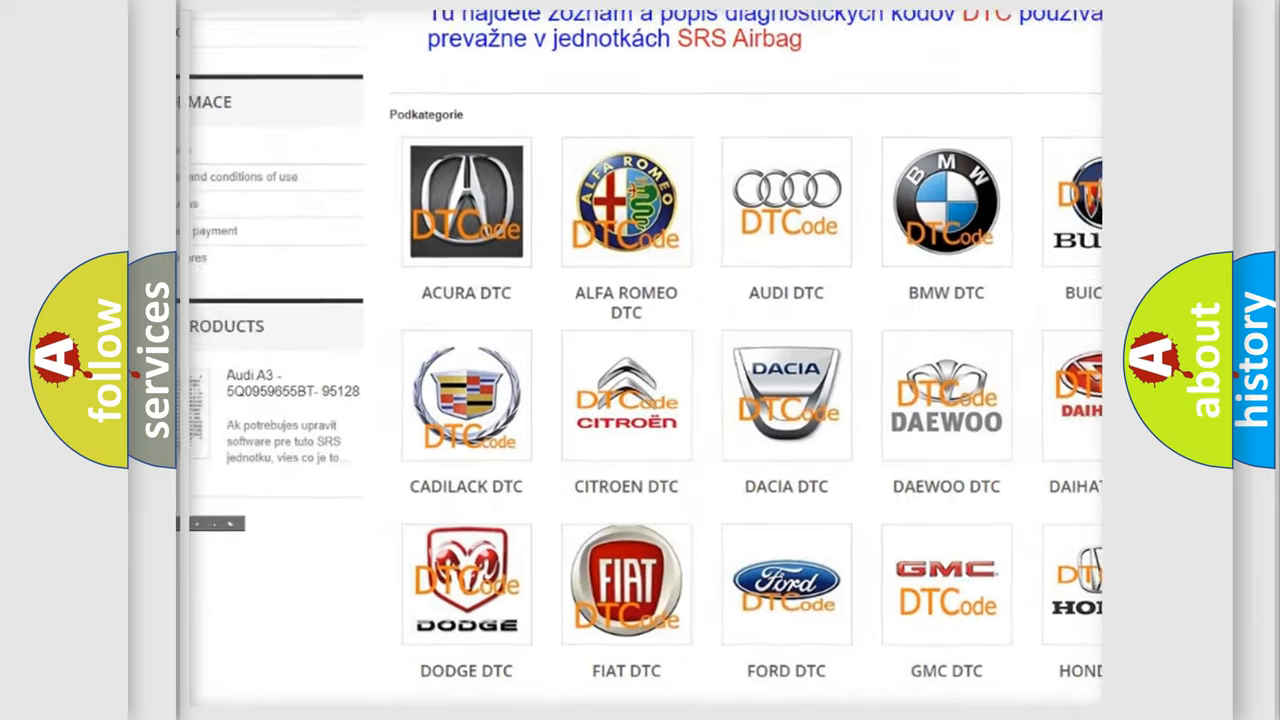
scroll(down, 3)
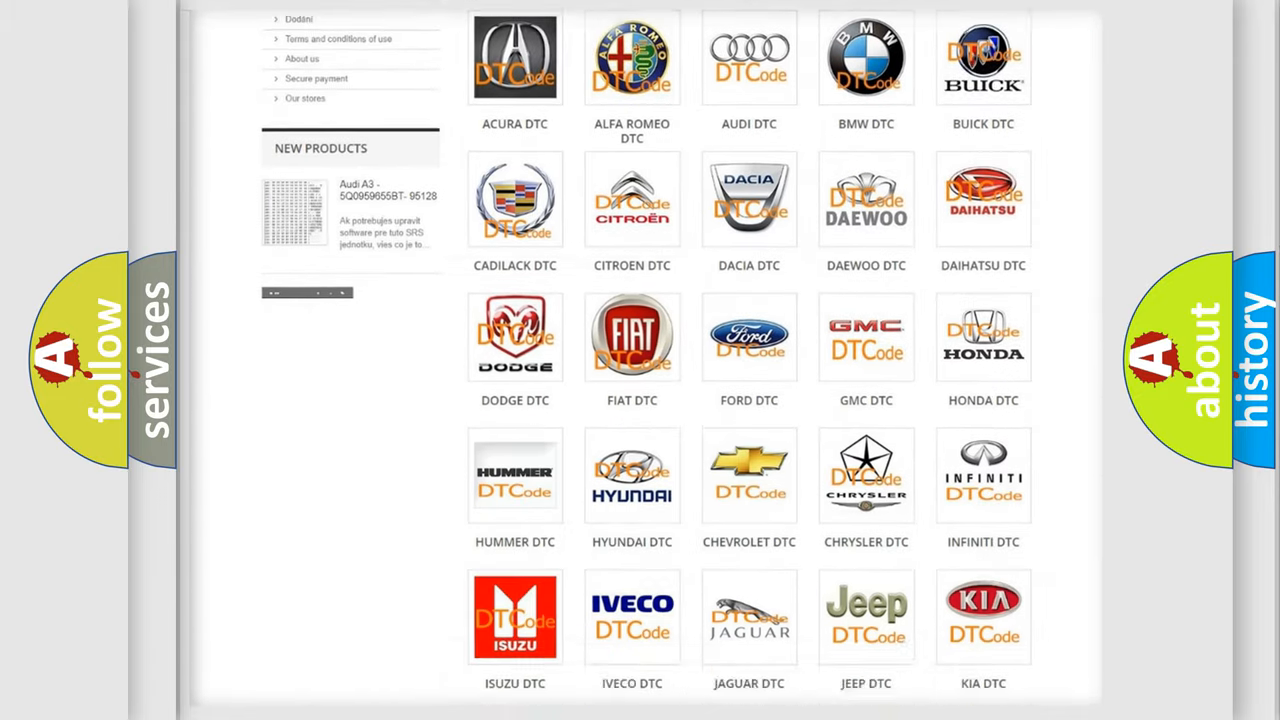
scroll(down, 3)
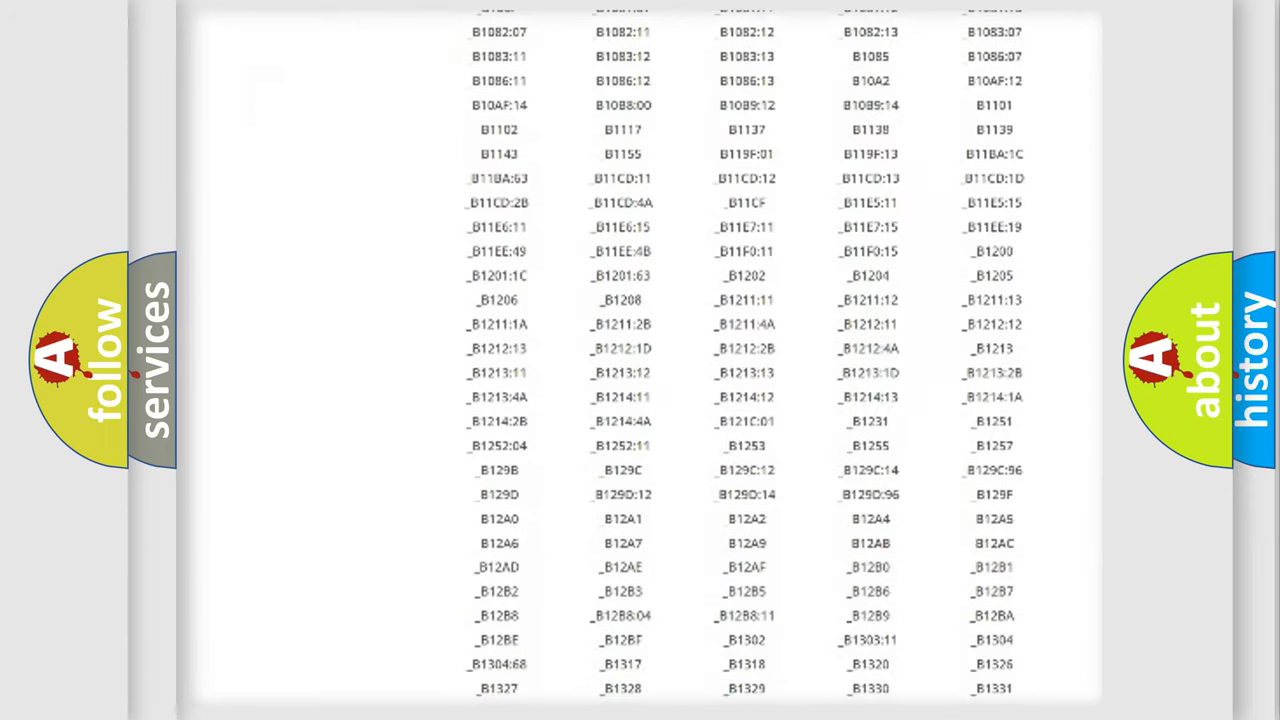
scroll(down, 3)
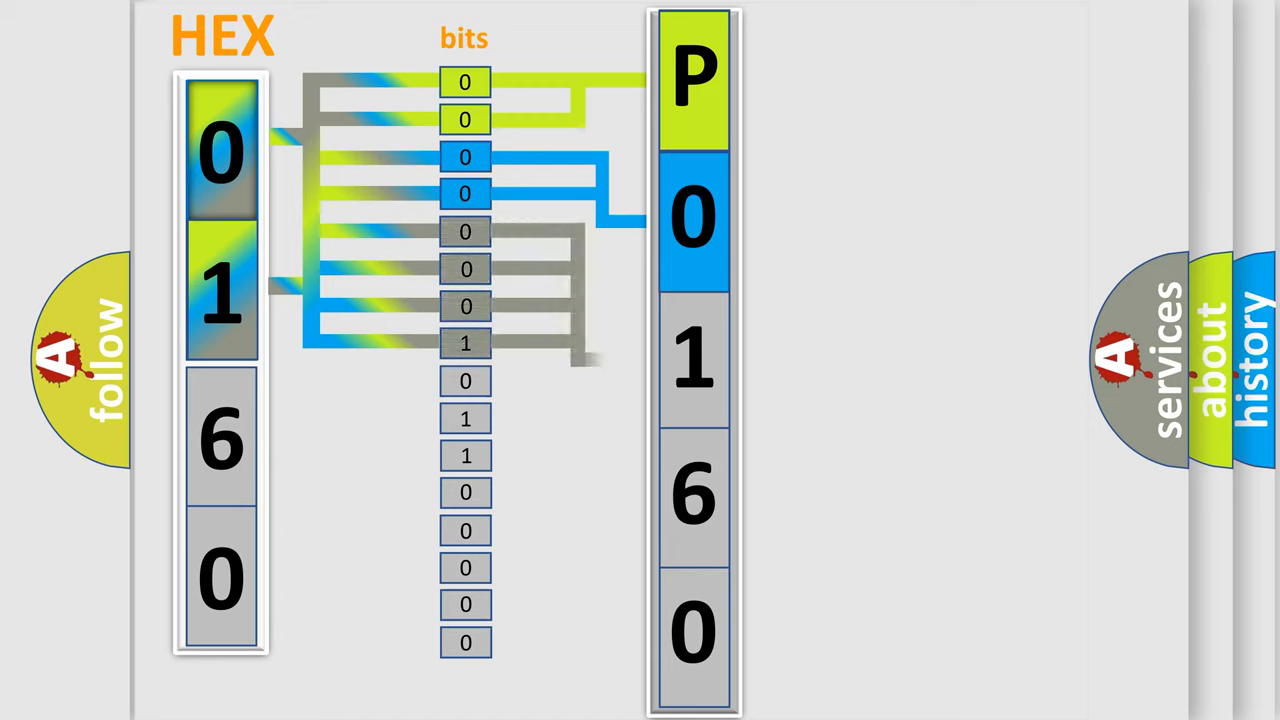
Advance the diagram to draw the 0160 bit connections and reveal the 4-bit-to-hex table.
click(694, 357)
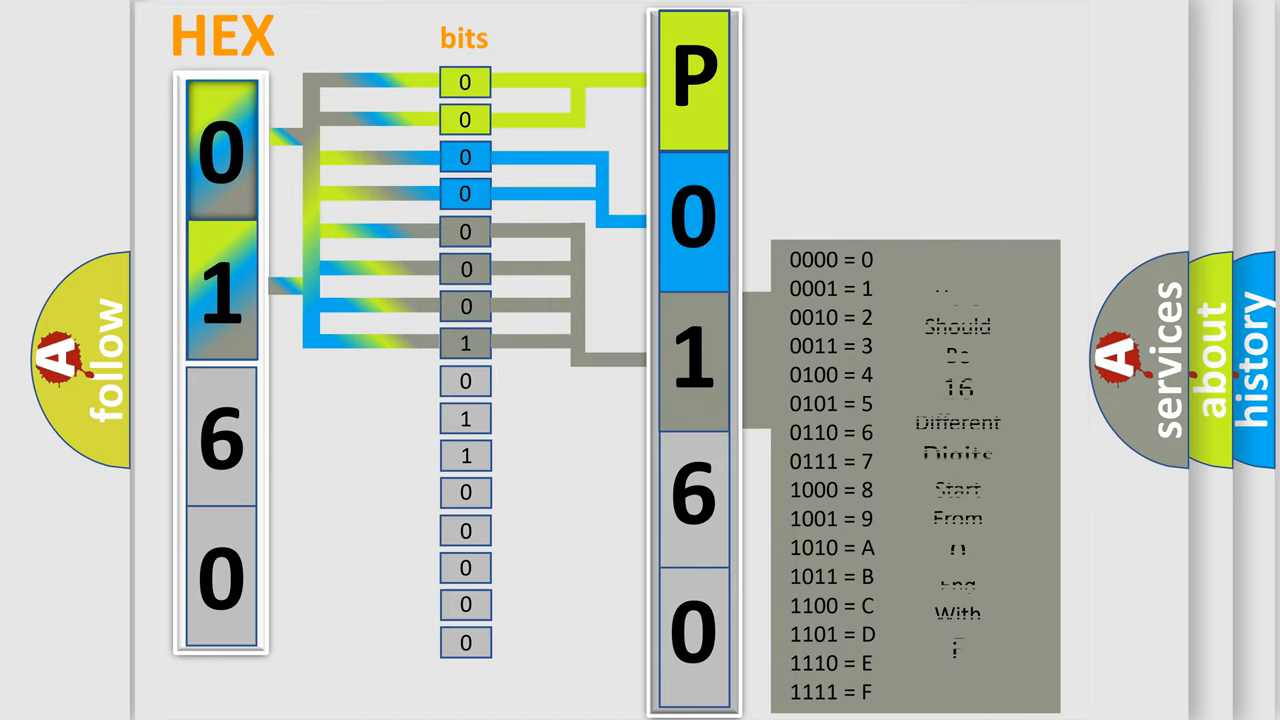